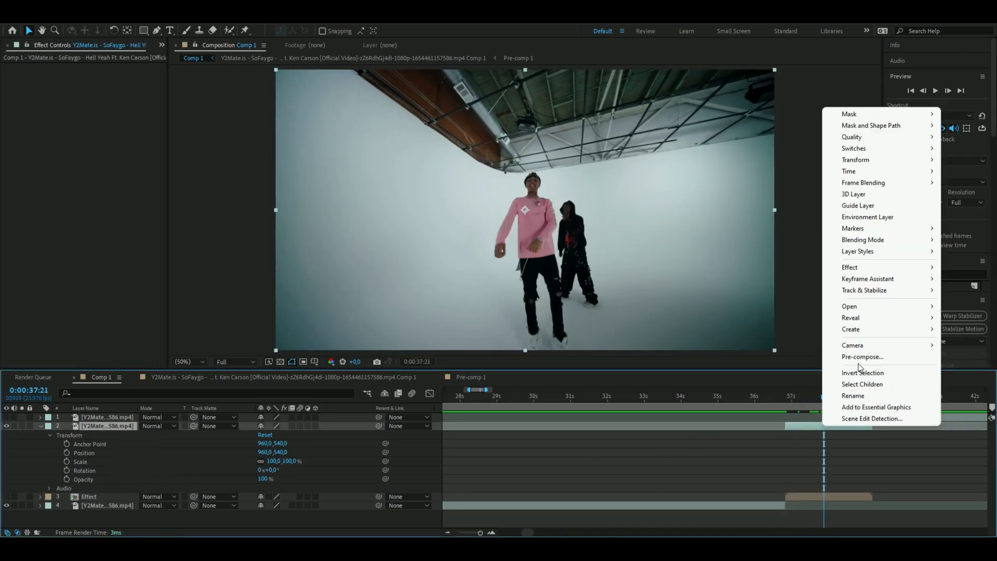
Pre-compose the dancer clip into its own nested composition.
{"action": "left_click", "coordinate": [862, 357]}
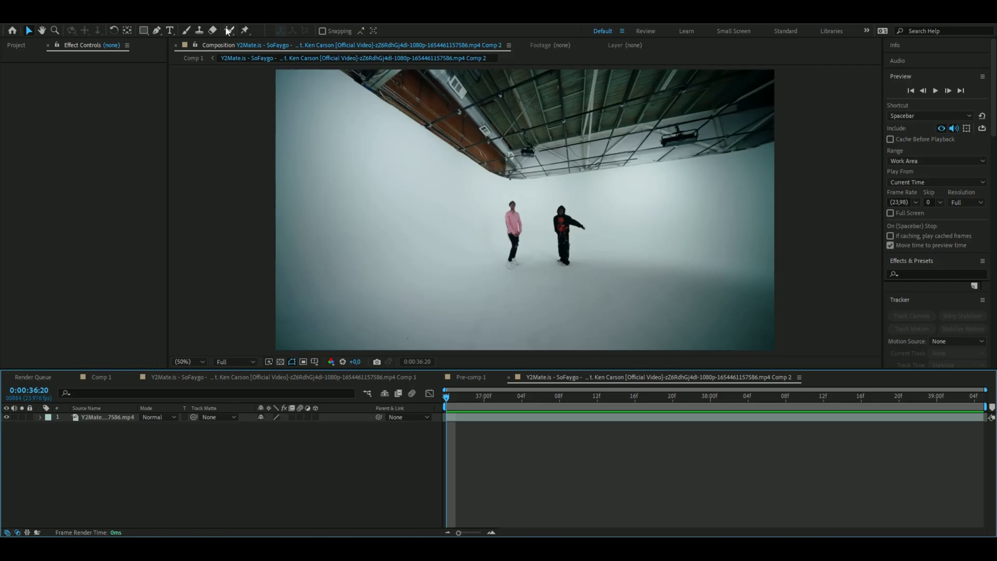
{"action": "mouse_move", "coordinate": [230, 30]}
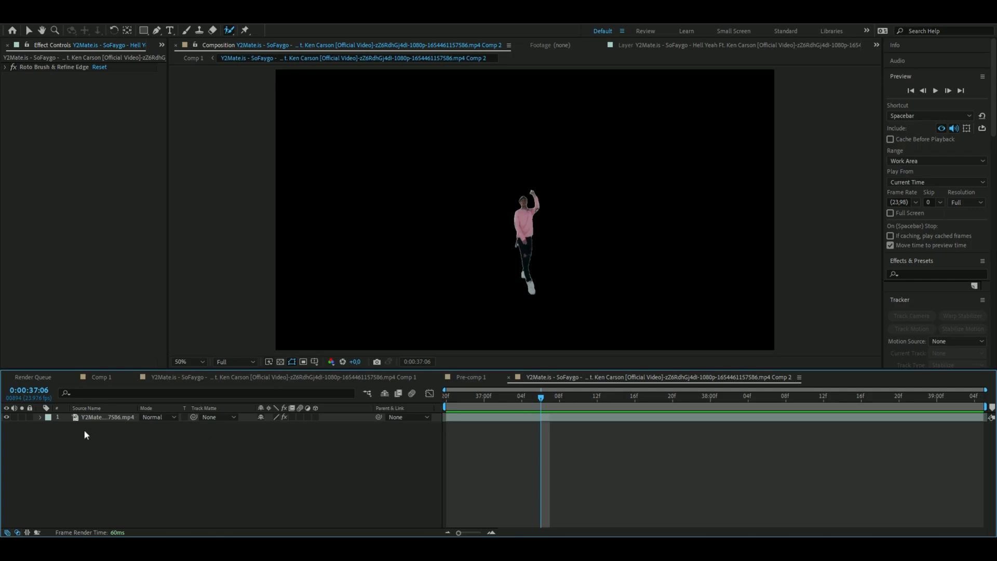
Duplicate the cut-out dancer layer into three copies and rename the middle one 'middle pixel'.
{"action": "left_click", "coordinate": [105, 417]}
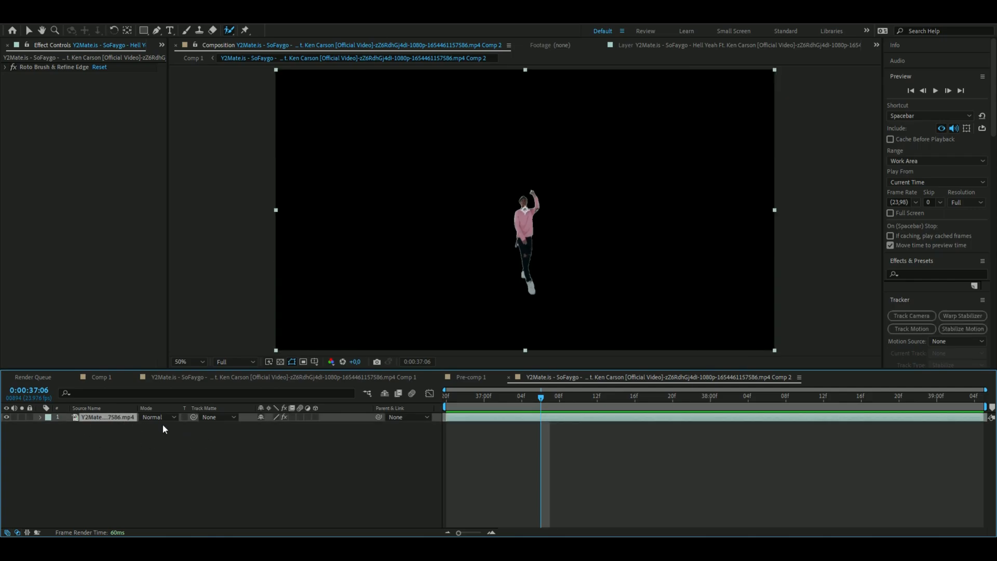
{"action": "key", "text": "ctrl+v"}
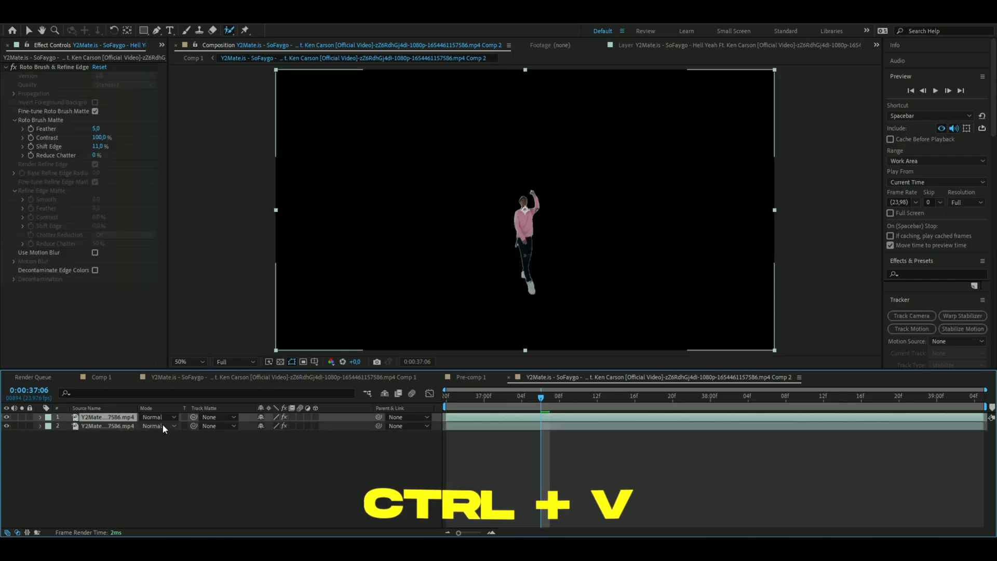
{"action": "key", "text": "ctrl+v"}
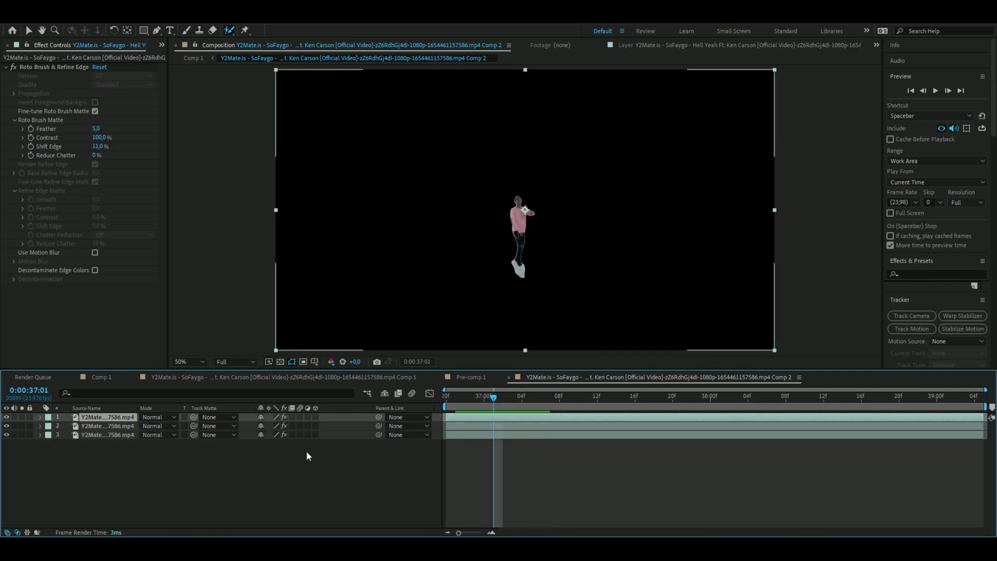
{"action": "double_click", "coordinate": [102, 425]}
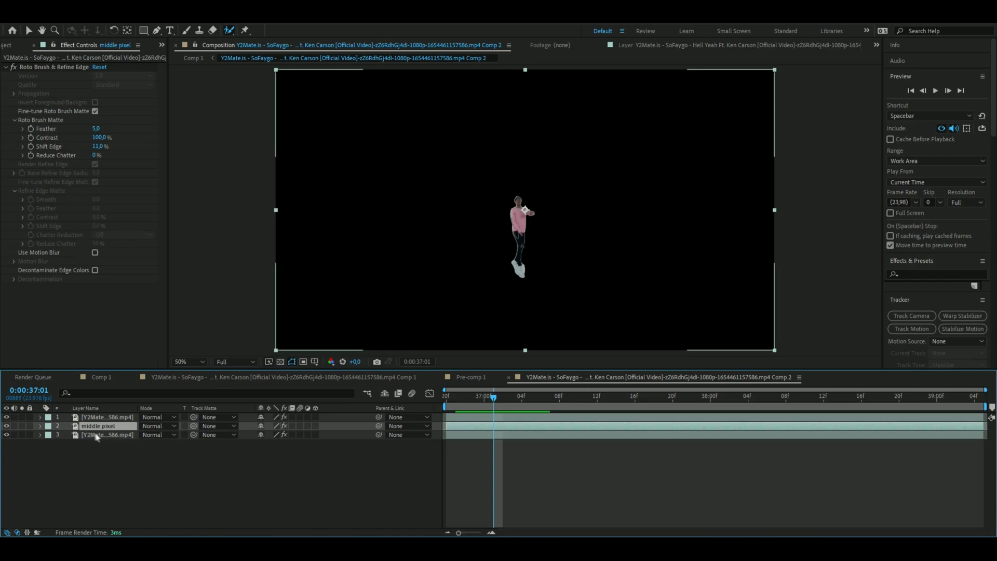
{"action": "left_click", "coordinate": [106, 434]}
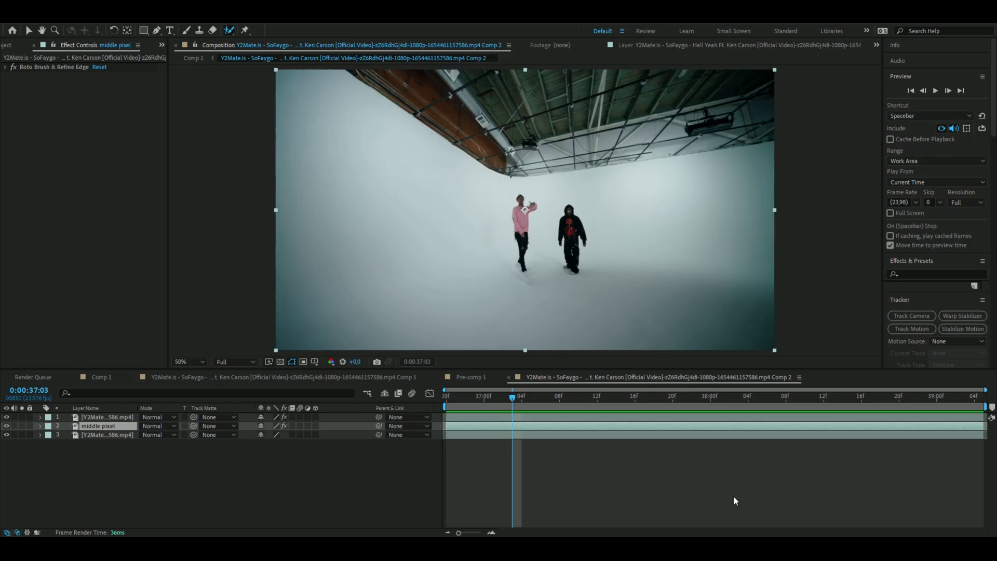
{"action": "mouse_move", "coordinate": [524, 428]}
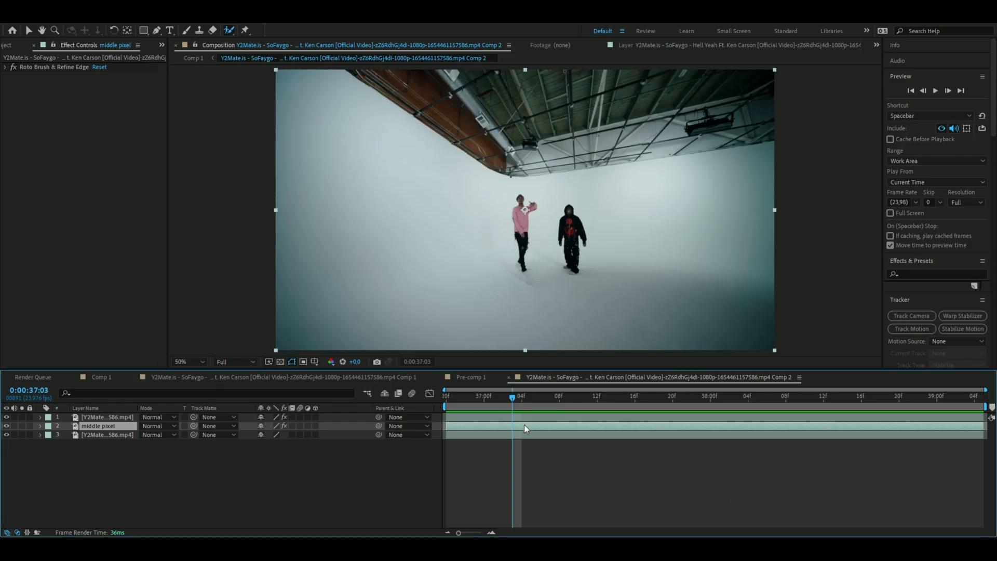
Apply BCC Mosaic to the middle pixel layer with Scramble set to 100000.
{"action": "type", "text": "mosa"}
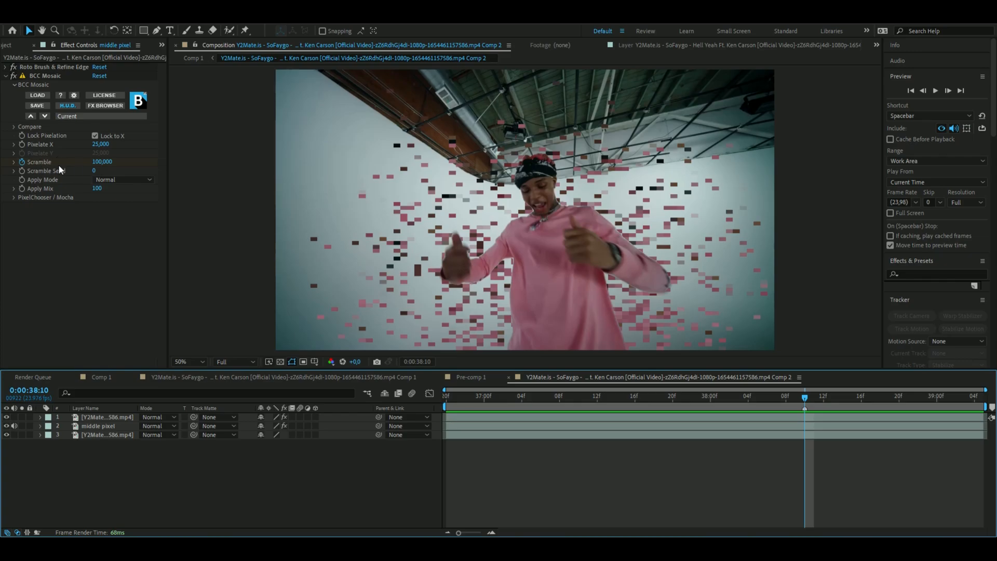
{"action": "double_click", "coordinate": [101, 162]}
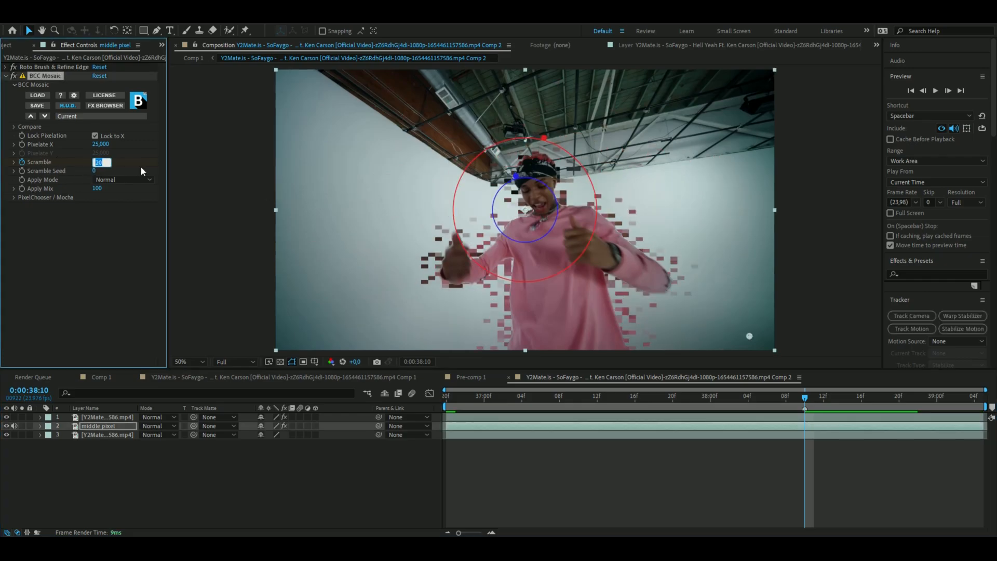
{"action": "type", "text": "1000000"}
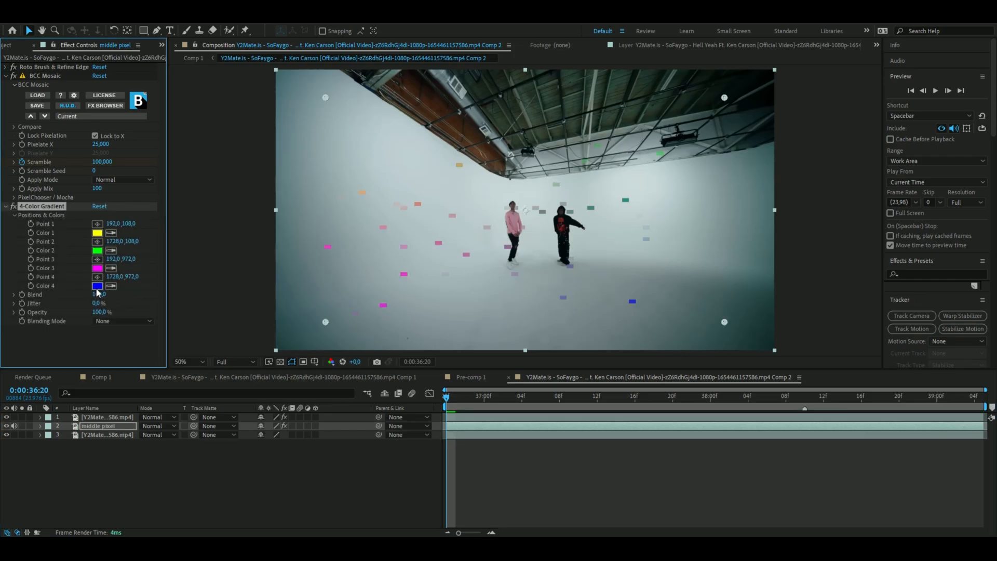
Set the 4-Color Gradient colour swatches, including Color 4, to blue.
{"action": "left_click", "coordinate": [98, 286]}
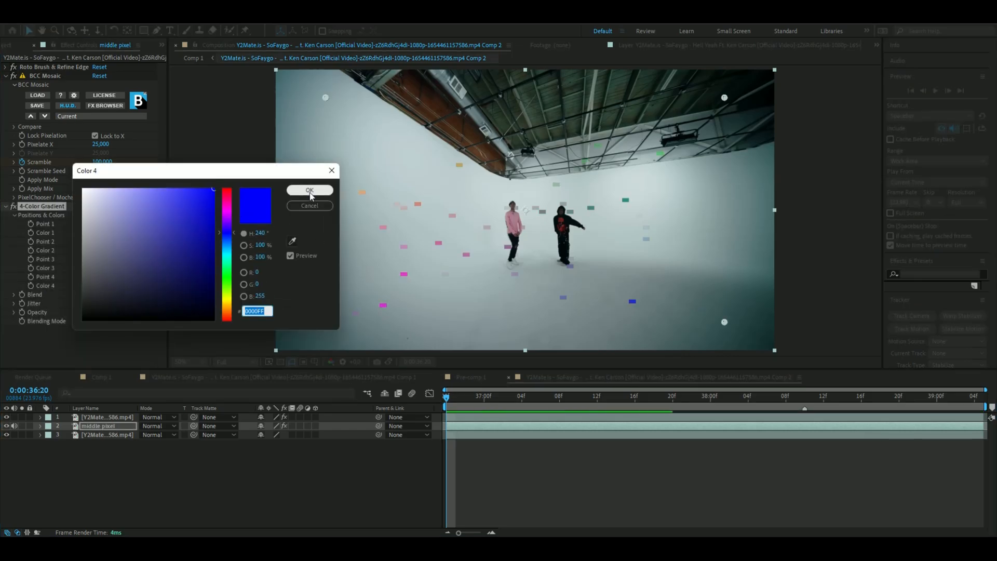
{"action": "left_click", "coordinate": [309, 190]}
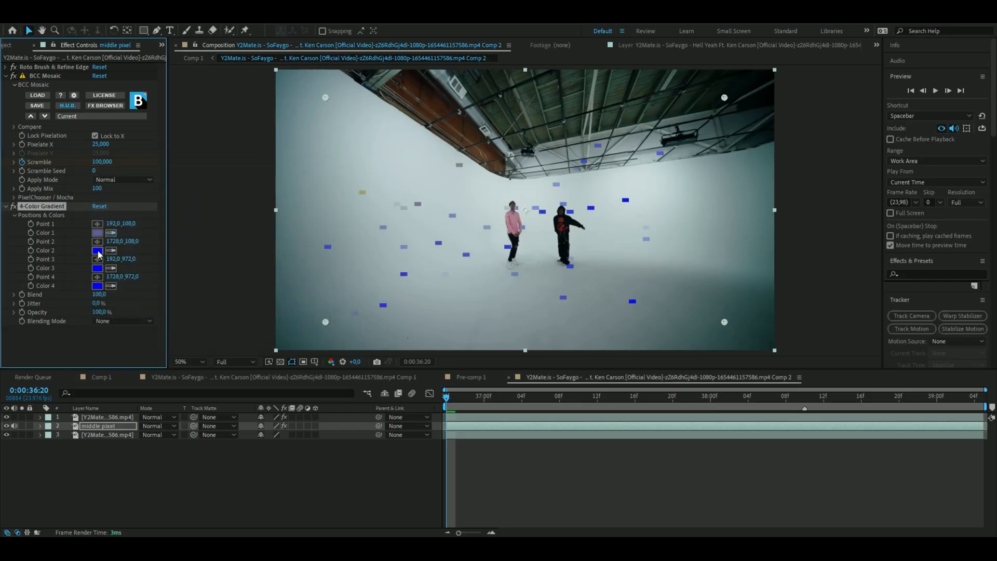
{"action": "left_click", "coordinate": [122, 321]}
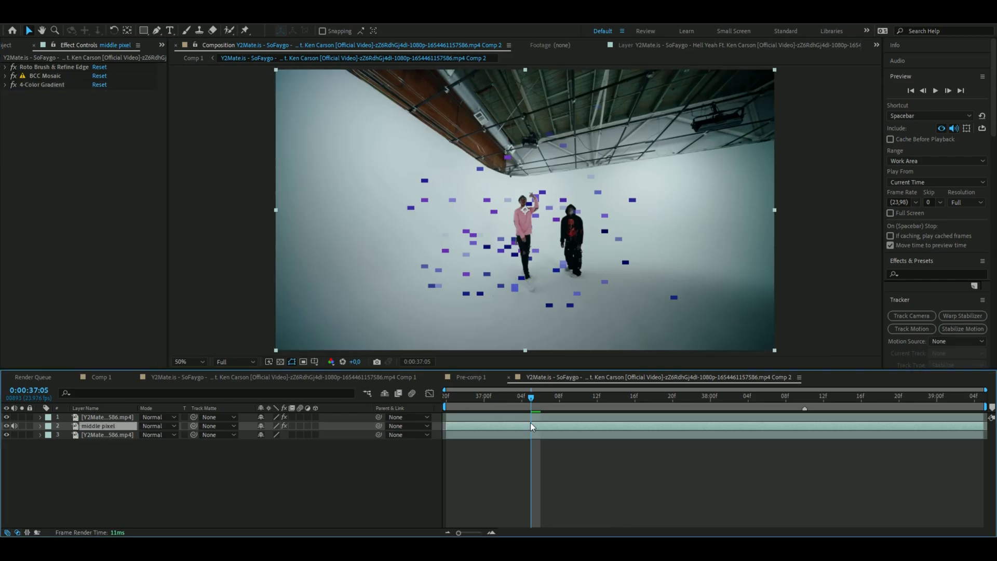
Apply Deep Glow to the layer and change the BCC Mosaic Apply Mode.
{"action": "type", "text": "d"}
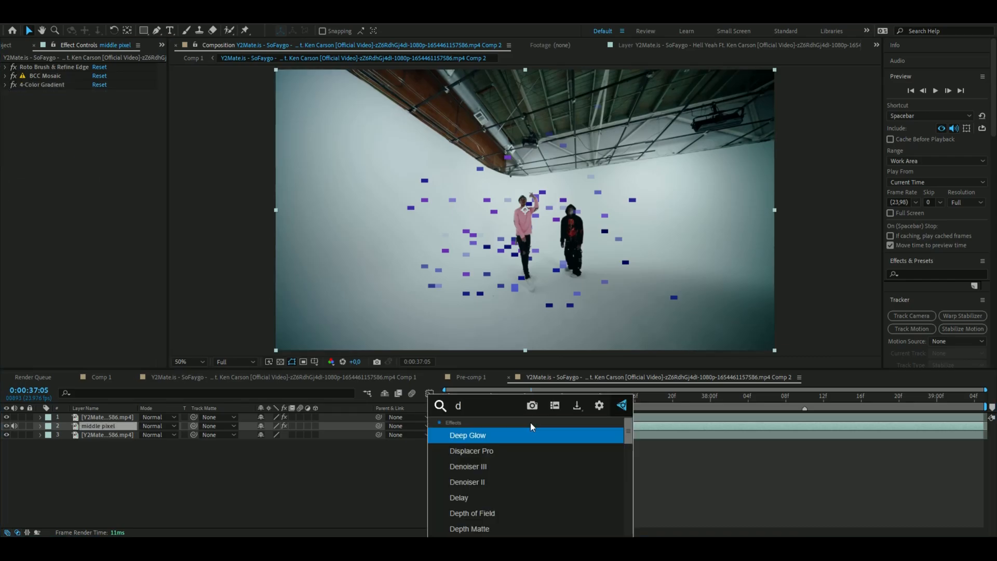
{"action": "double_click", "coordinate": [468, 435]}
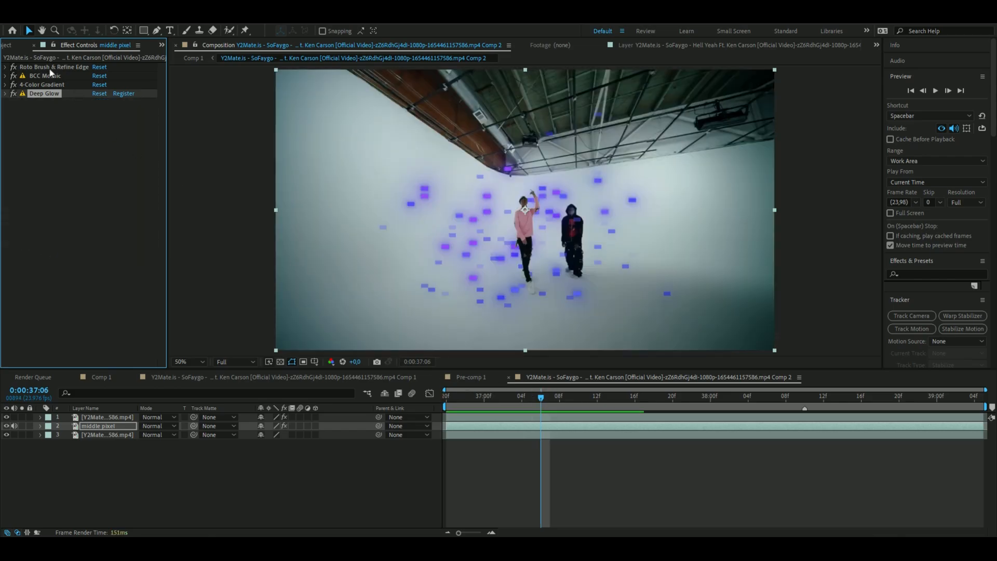
{"action": "left_click", "coordinate": [6, 75]}
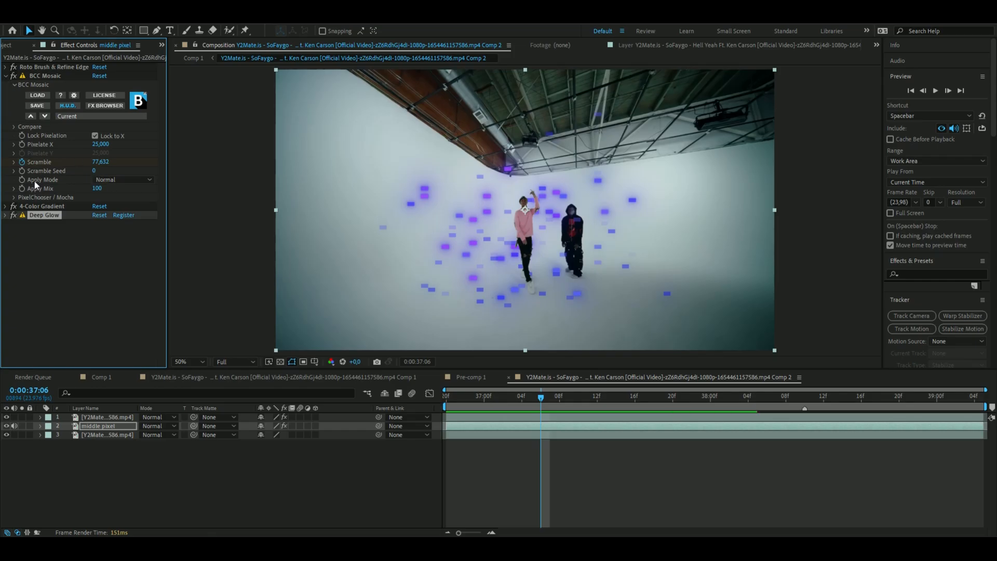
{"action": "left_click", "coordinate": [123, 179]}
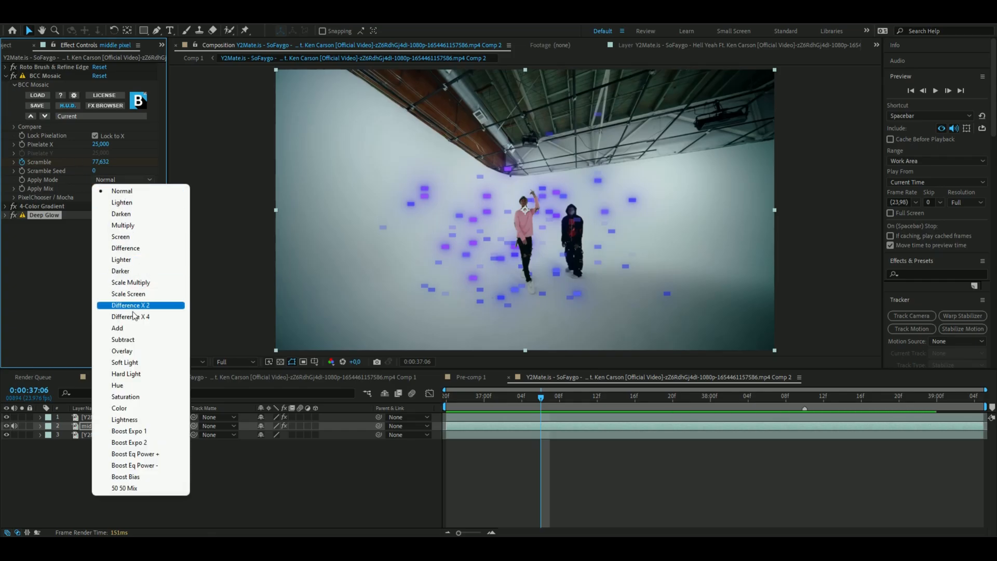
{"action": "left_click", "coordinate": [117, 328]}
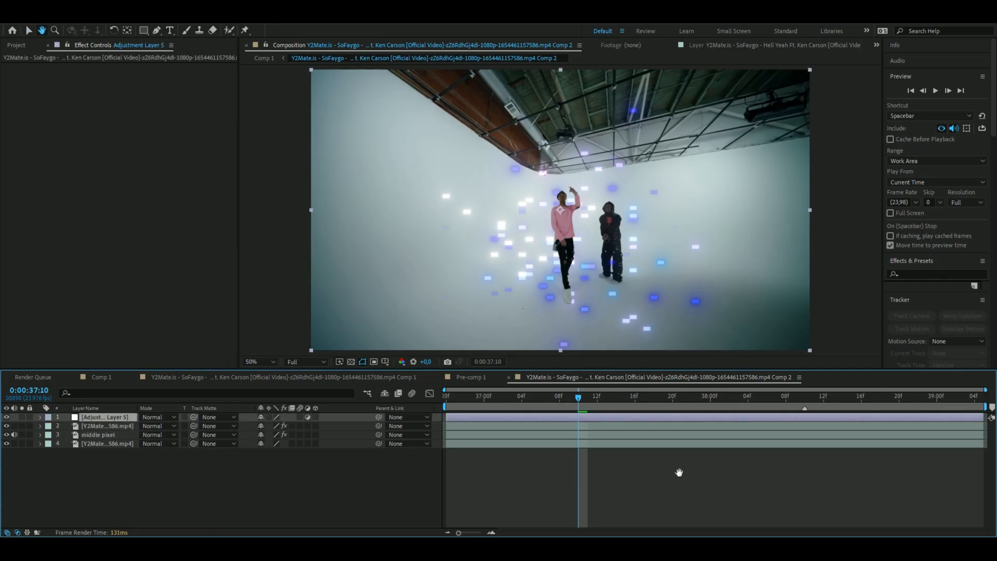
Apply uni Chromatic Aberration to the adjustment layer.
{"action": "type", "text": "chromati"}
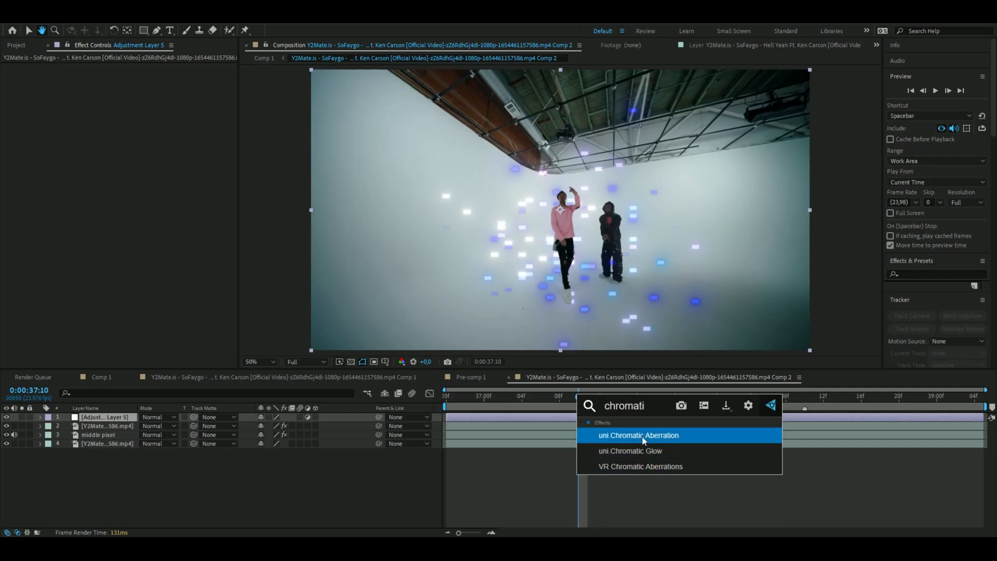
{"action": "double_click", "coordinate": [637, 436]}
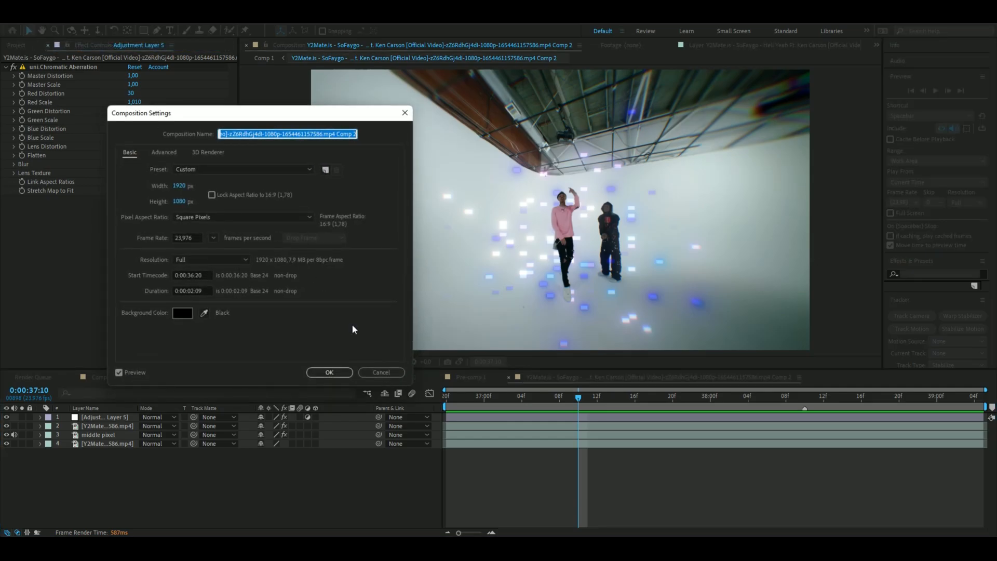
Set the composition width to 1440 for a 1440×1080 frame.
{"action": "left_click", "coordinate": [186, 185]}
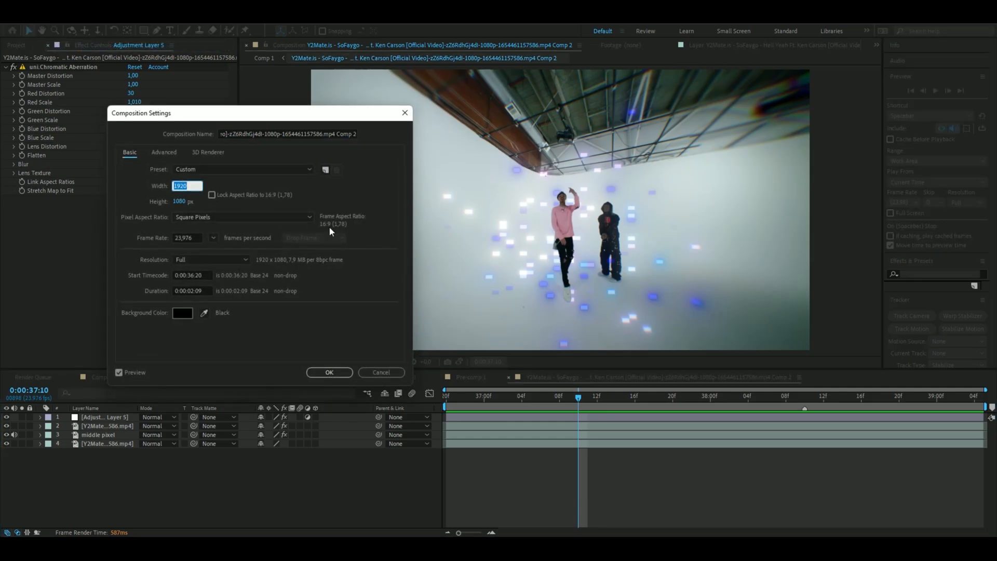
{"action": "type", "text": "1440"}
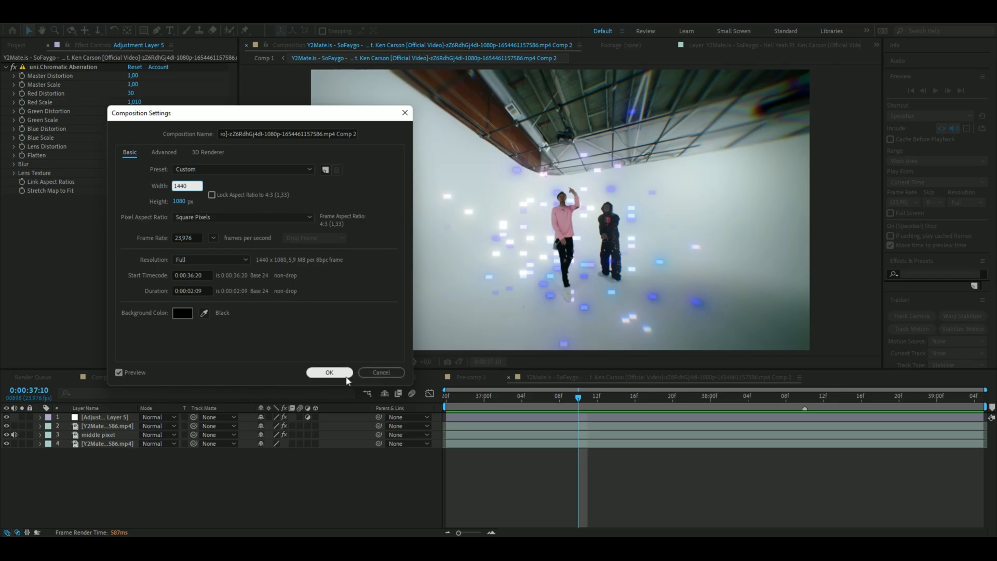
{"action": "left_click", "coordinate": [329, 373]}
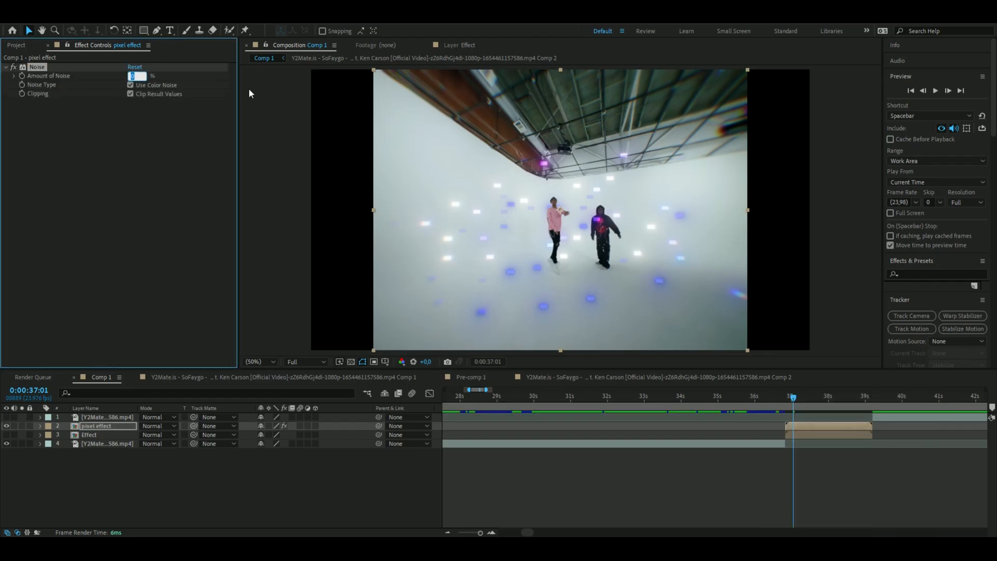
Set the pixel effect layer's Noise amount to 10%.
{"action": "type", "text": "10.0"}
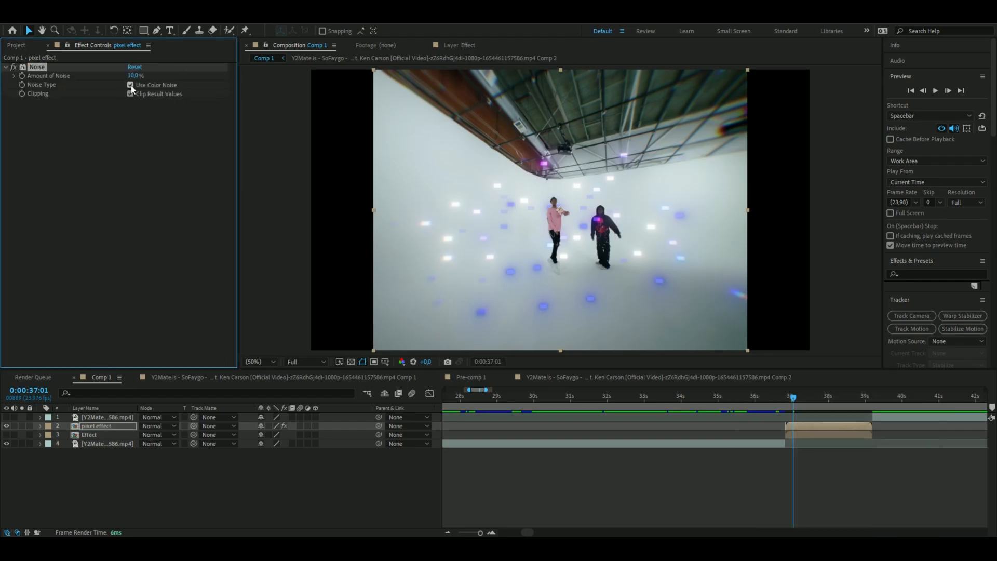